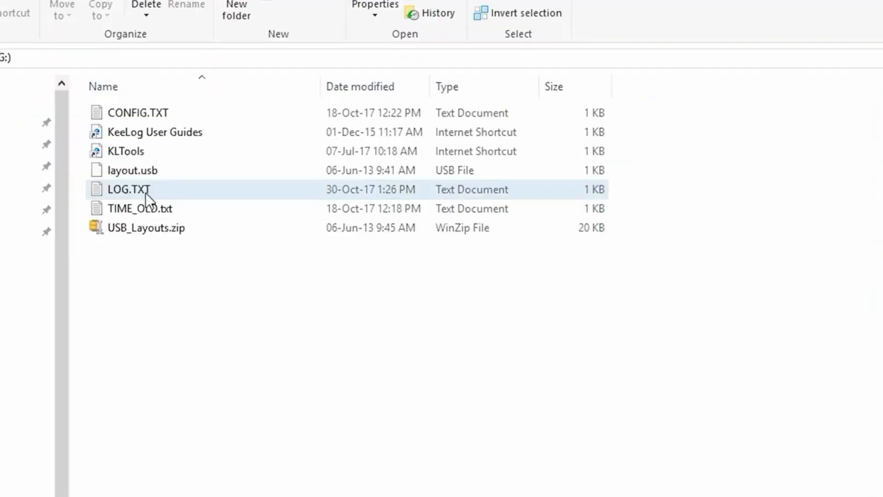
Step: Open LOG.TXT from the USB keylogger drive in Notepad to view captured keystrokes
double_click(128, 189)
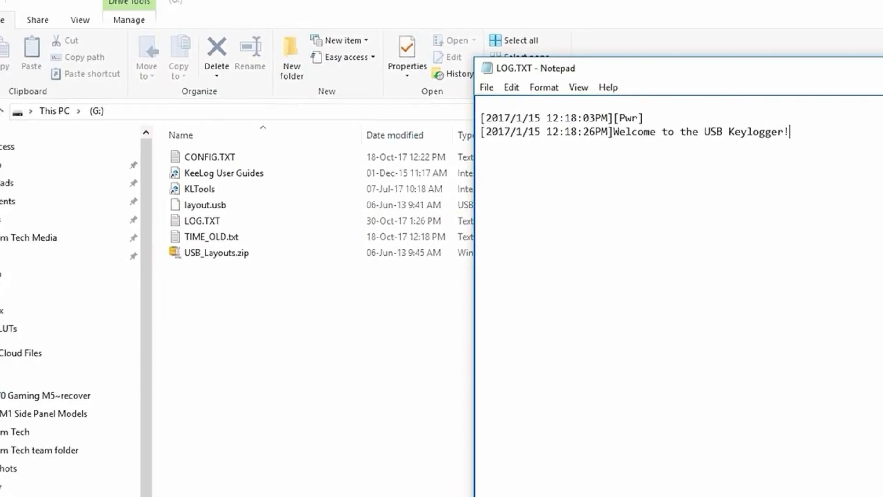